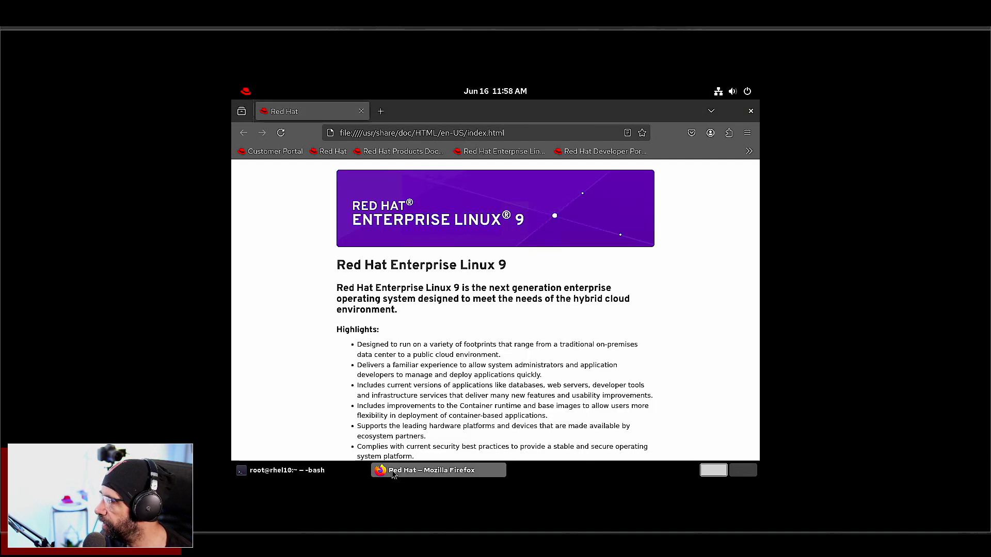
Bring the root terminal to the front from the bottom window list.
left_click(287, 470)
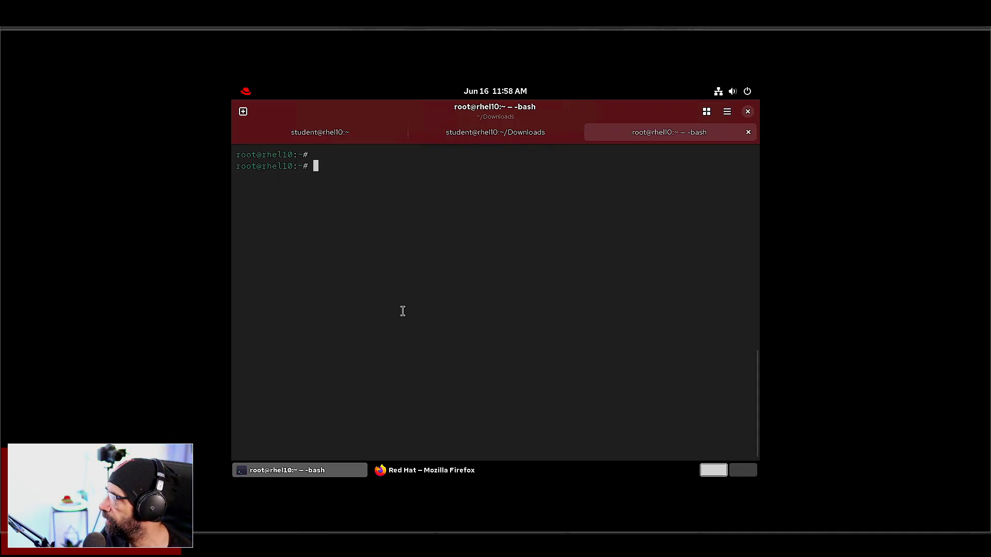
Enter the dnf install command for classic session, window-list and extensions app, then launch Extensions.
type("dnf install gnome-classic-session gnome-shell-extension-window-list gnome-extensions-app")
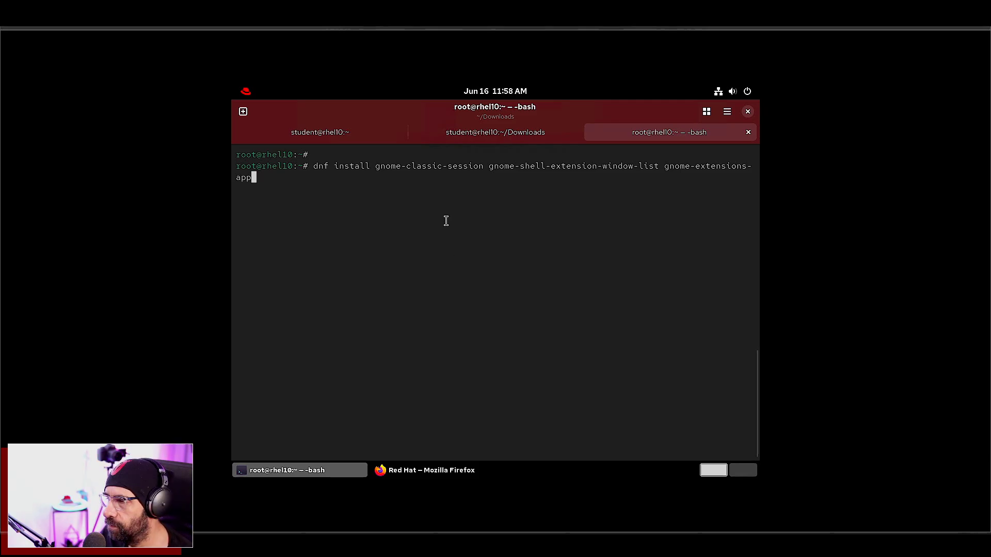
double_click(429, 166)
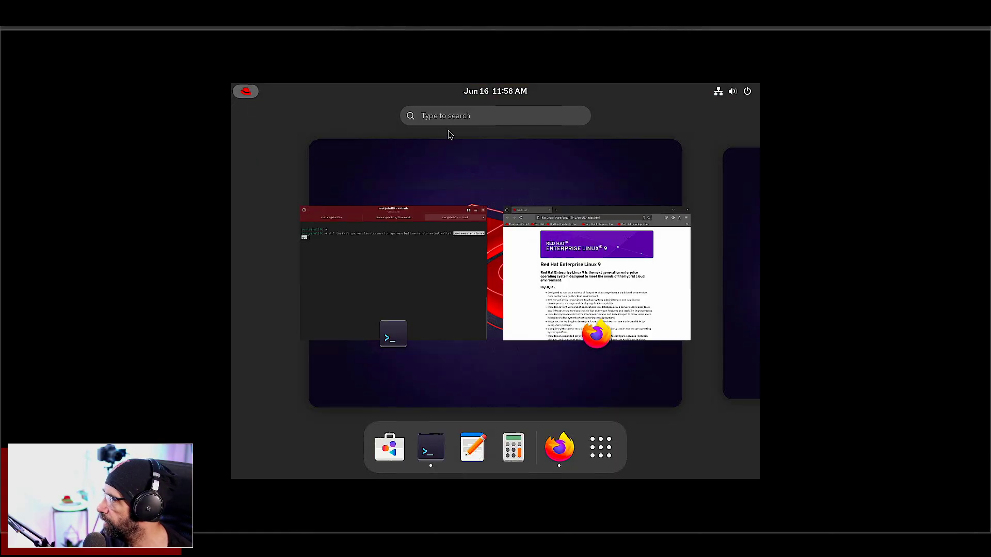
type("ex")
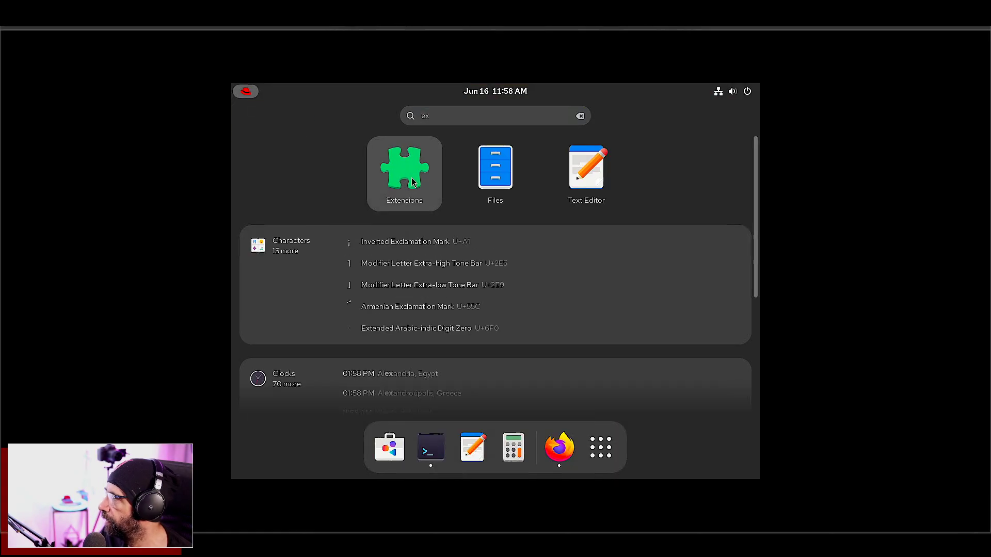
left_click(405, 167)
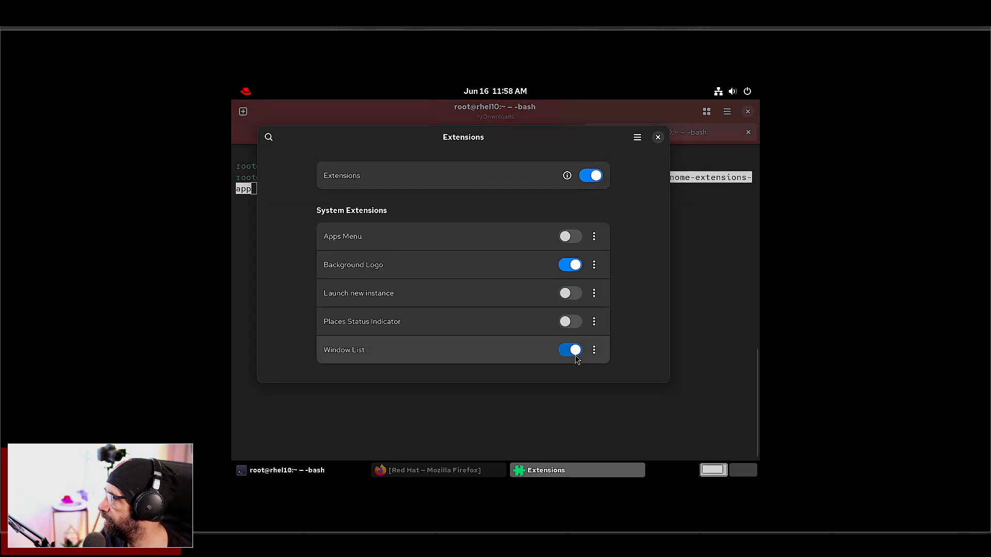
Toggle Window List and the global extensions switch off and on, then close Extensions.
left_click(570, 350)
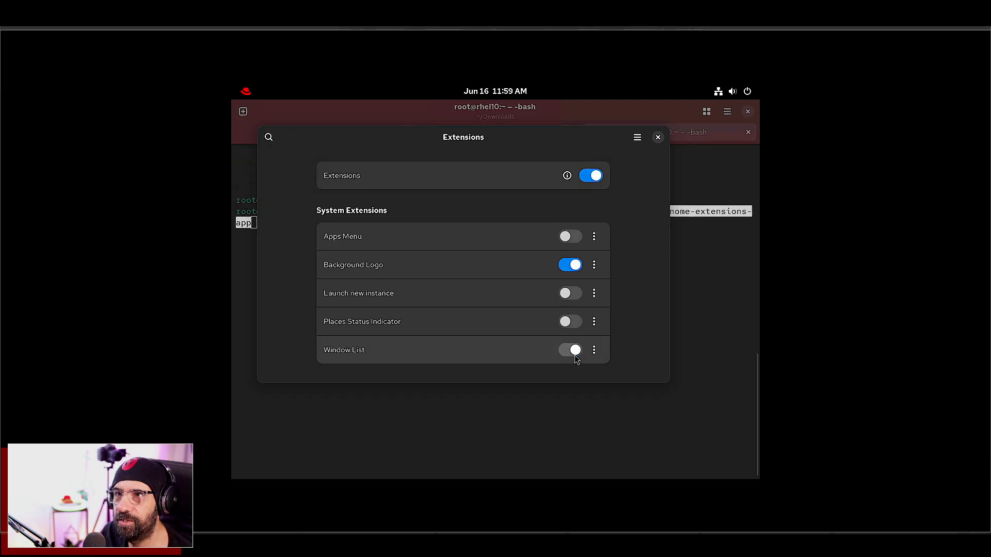
left_click(570, 350)
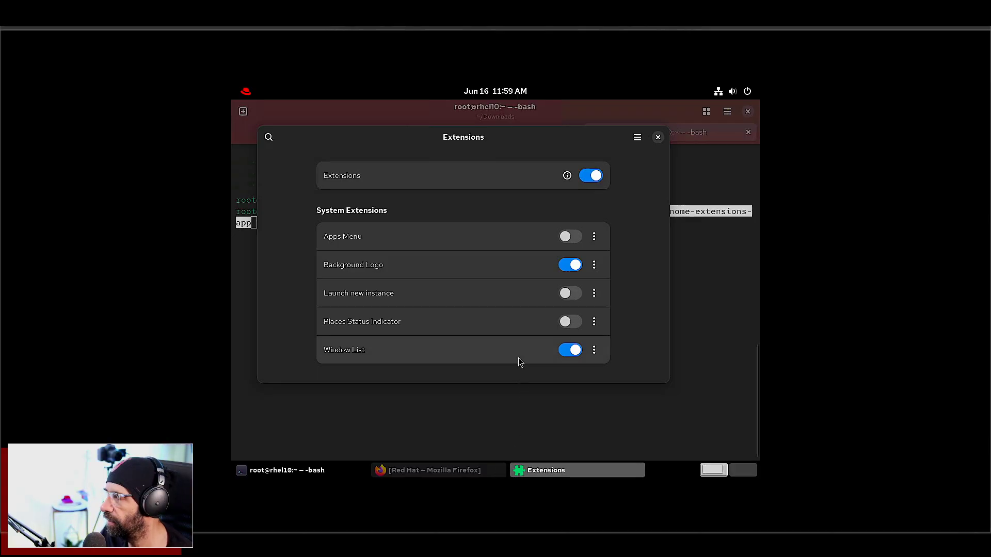
mouse_move(544, 229)
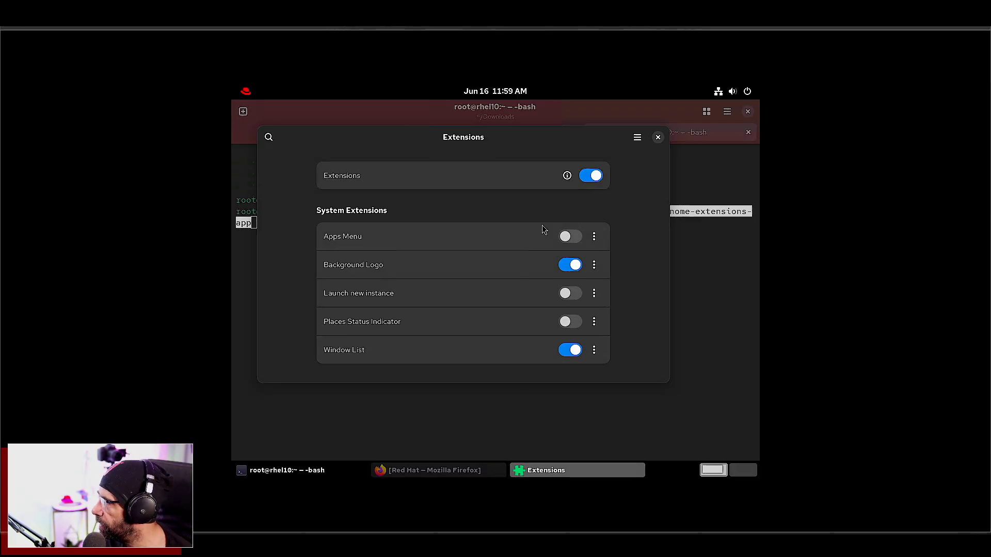
left_click(591, 175)
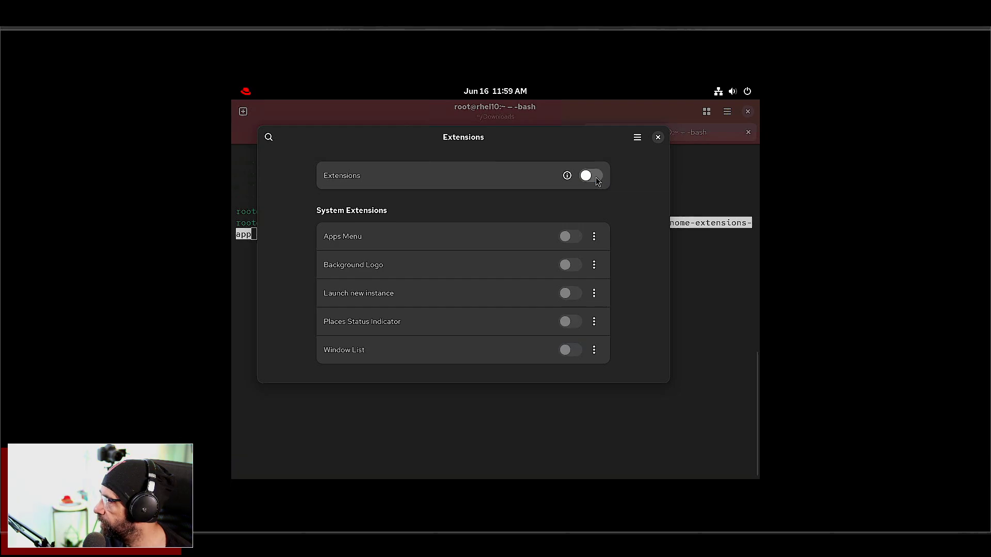
left_click(591, 176)
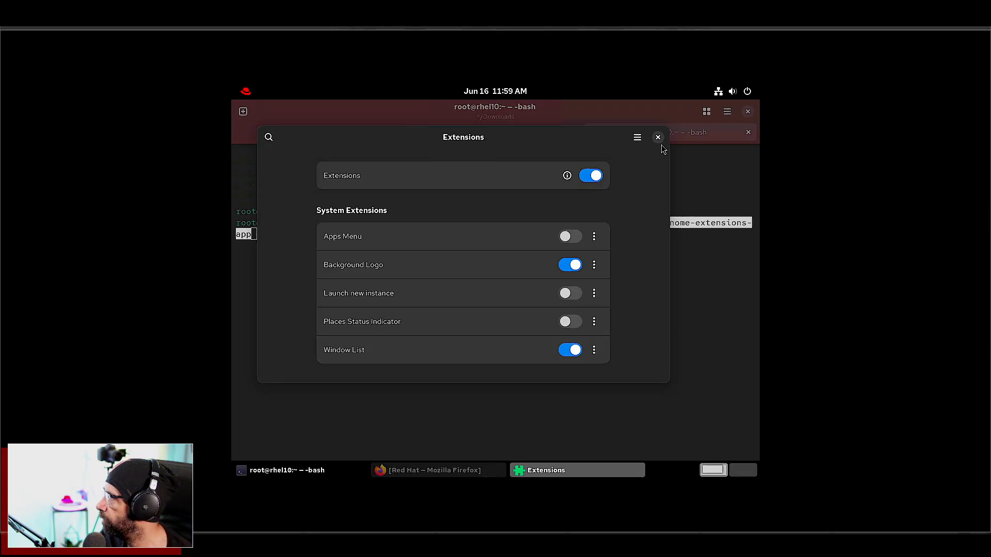
left_click(657, 137)
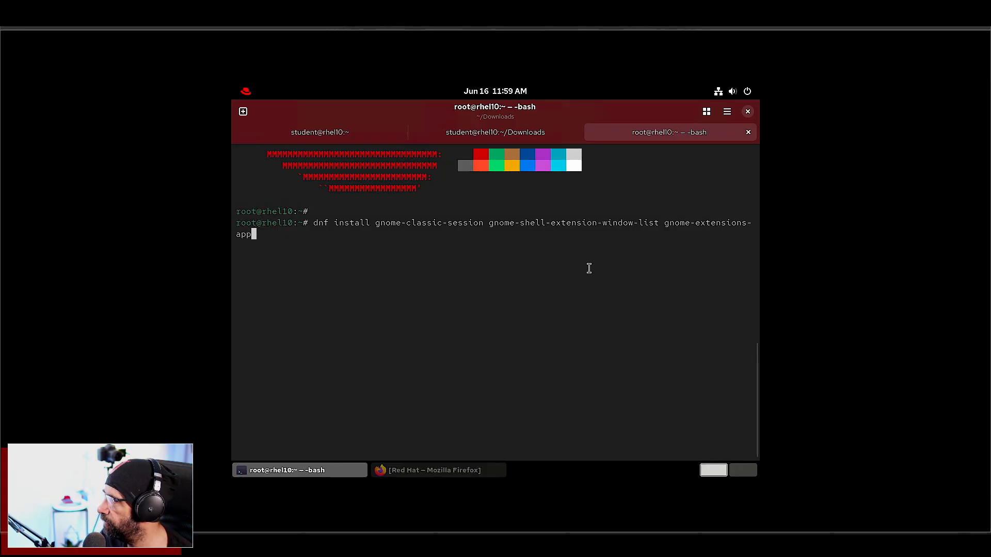
mouse_move(429, 283)
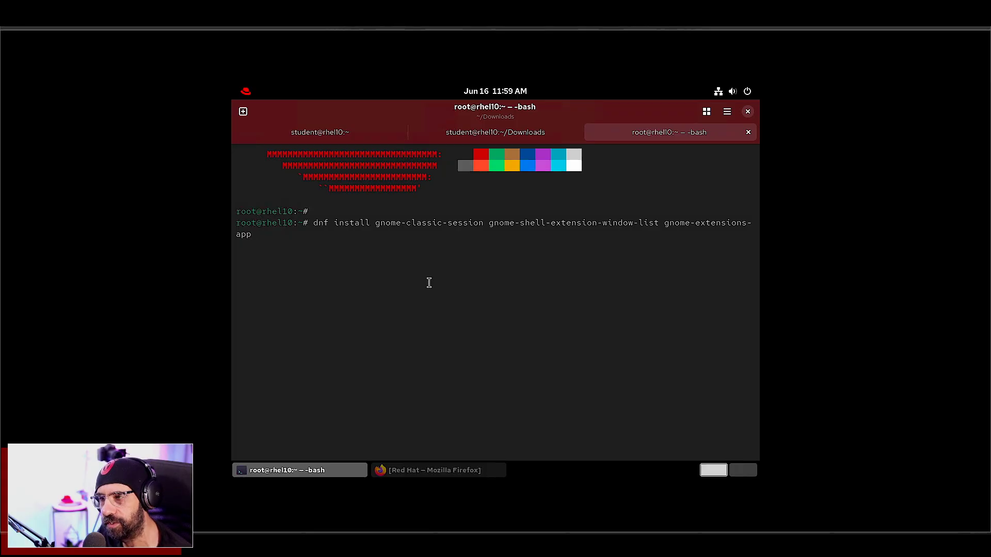
Select gnome-classic-session in the dnf command and open the top-bar system menu.
double_click(429, 223)
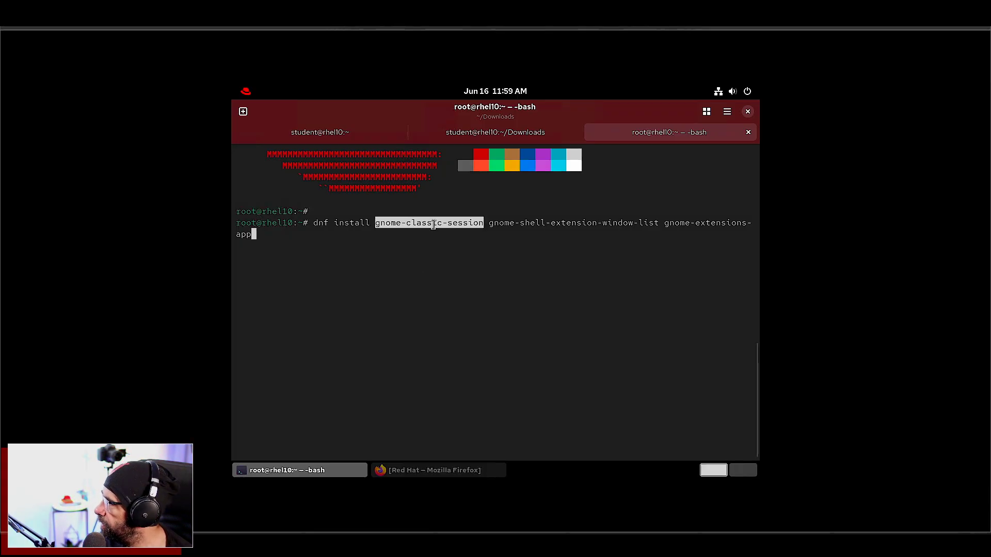
left_click(732, 91)
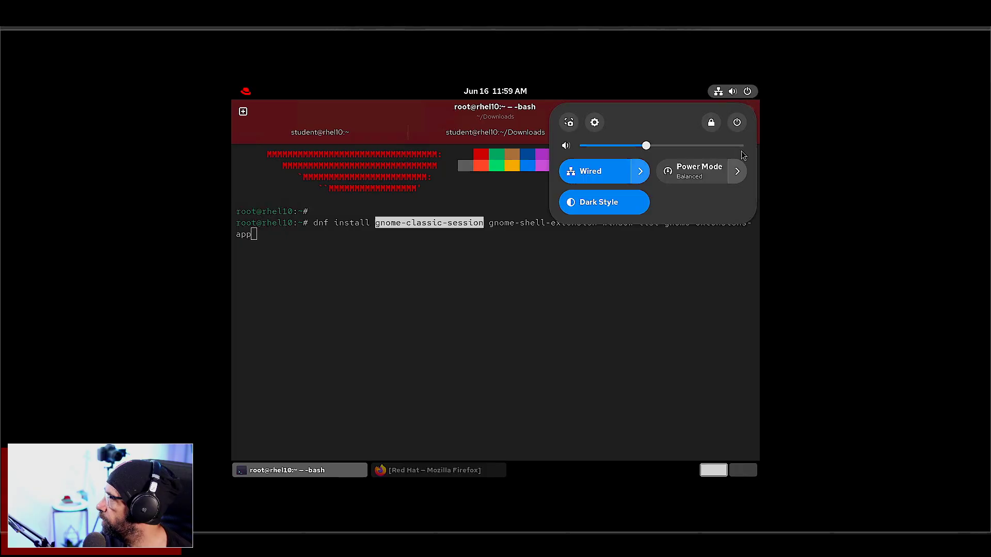
Log out and log back in as student with the password.
left_click(737, 123)
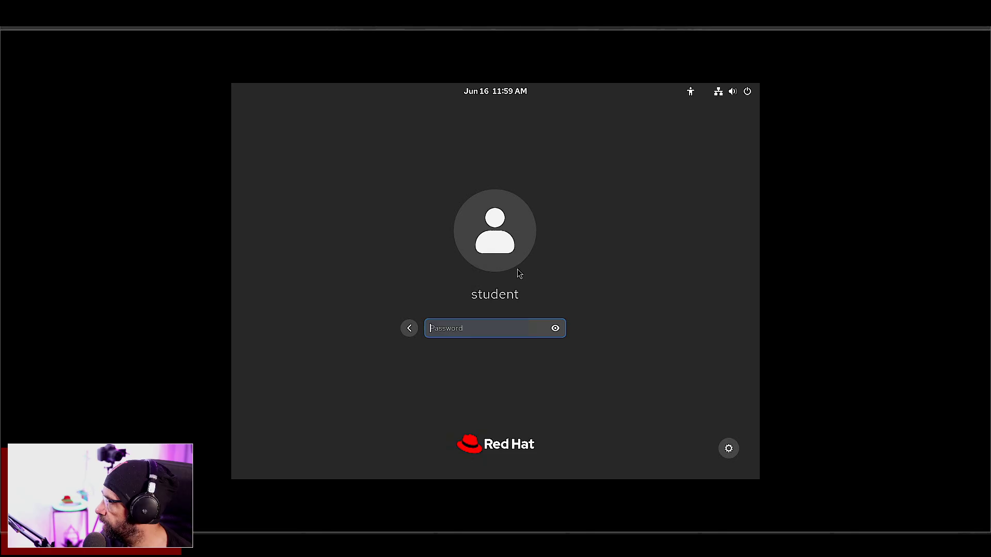
mouse_move(710, 428)
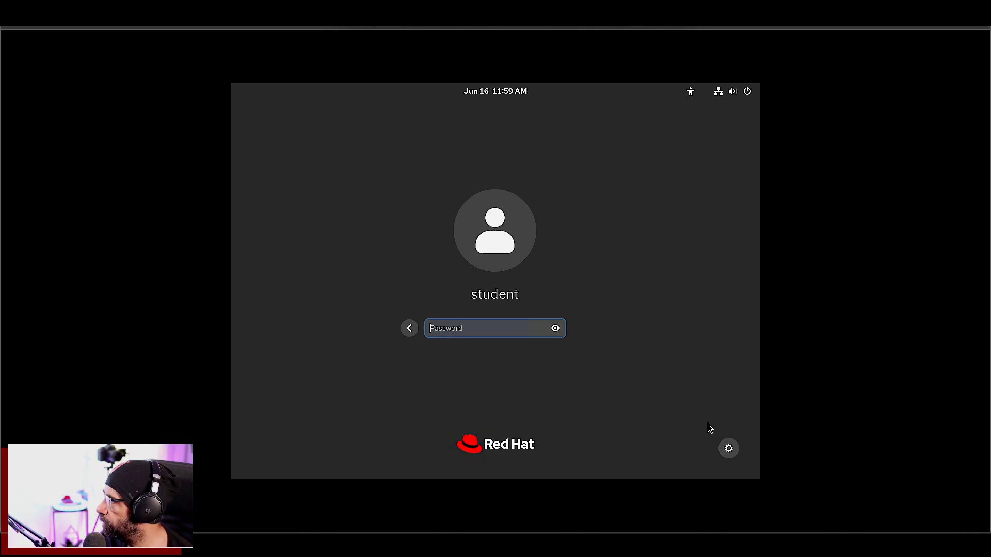
mouse_move(613, 415)
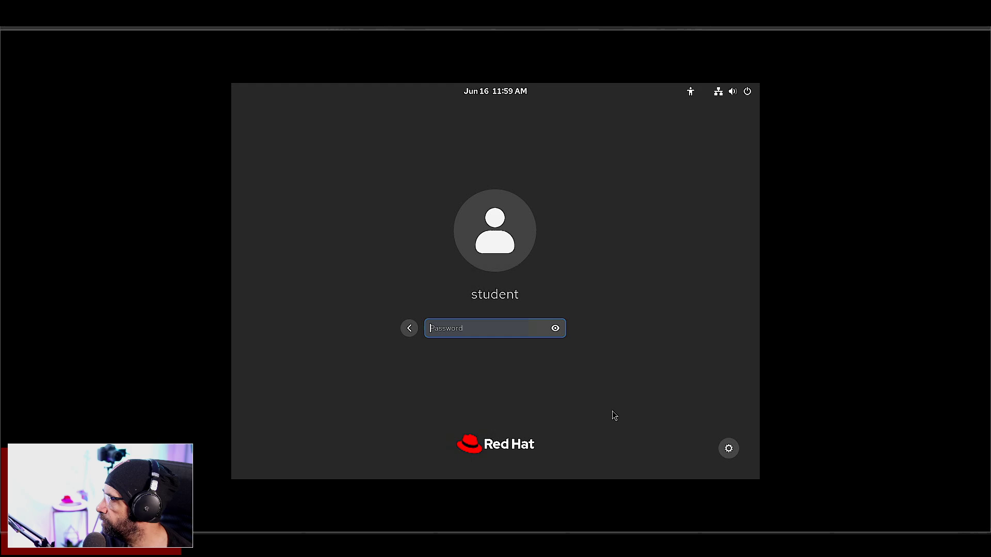
mouse_move(541, 345)
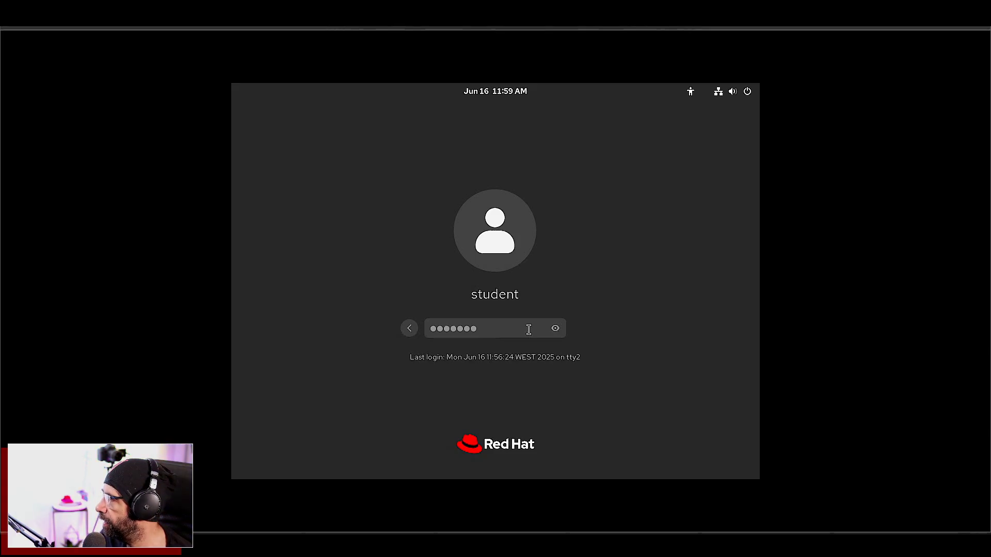
key("Return")
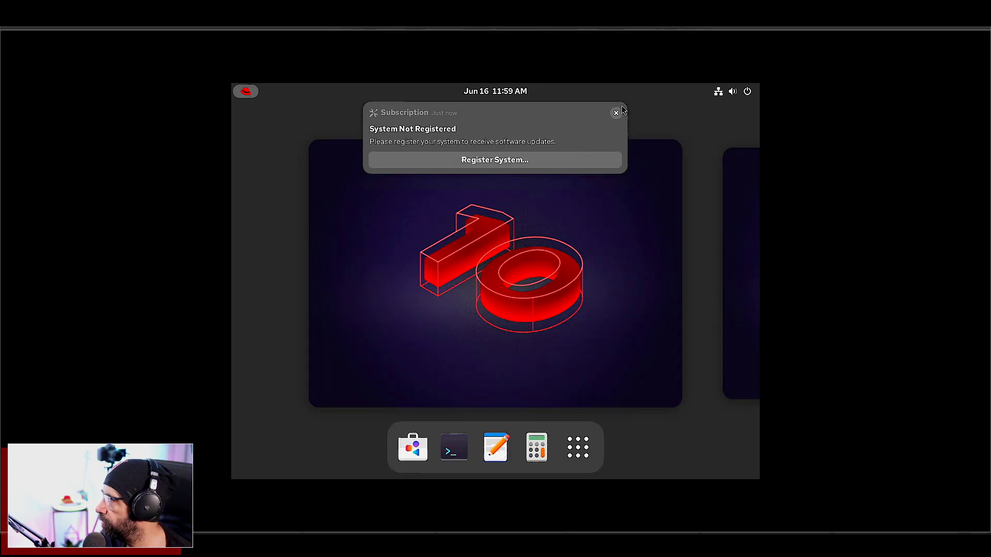
Dismiss the registration notice, switch to the Rocky VM and open Extensions in Software.
left_click(616, 112)
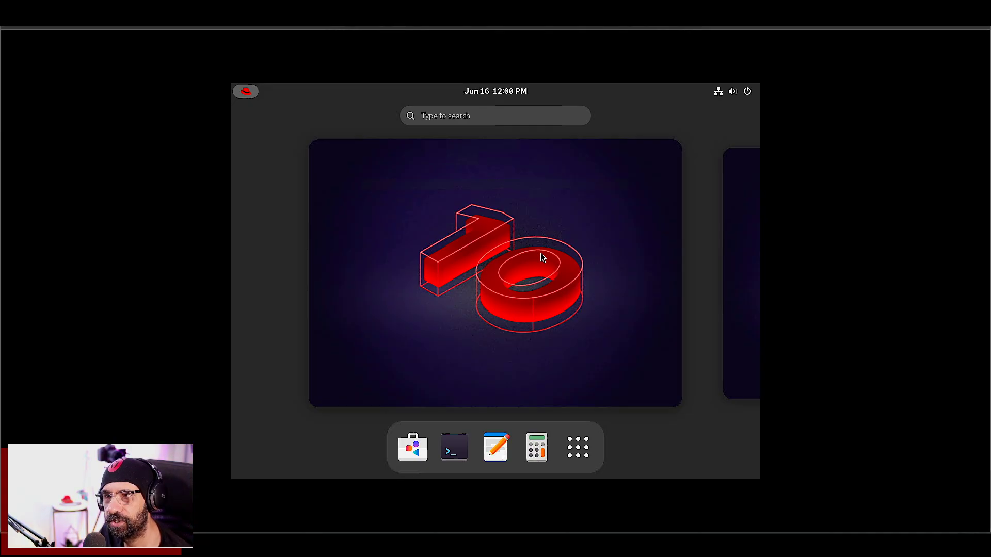
mouse_move(497, 195)
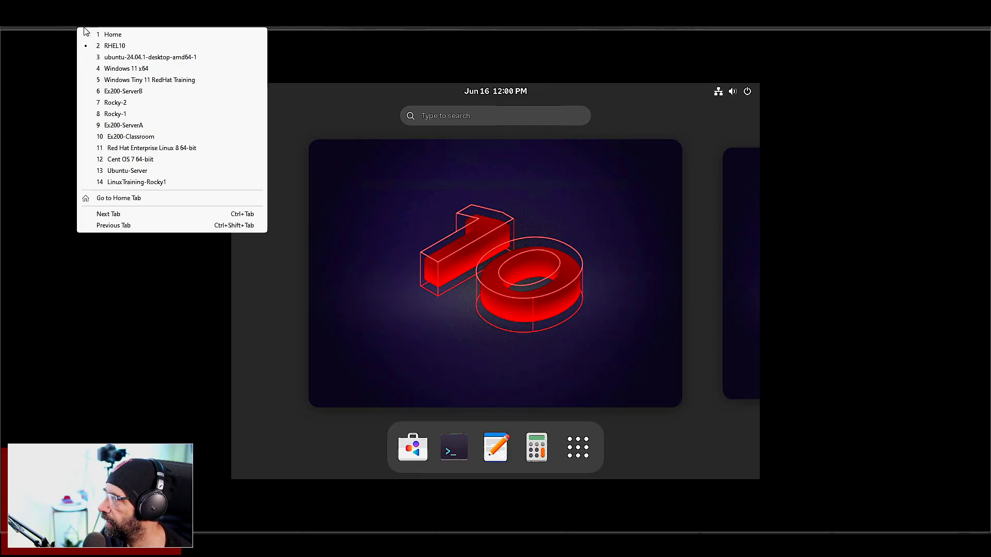
left_click(116, 113)
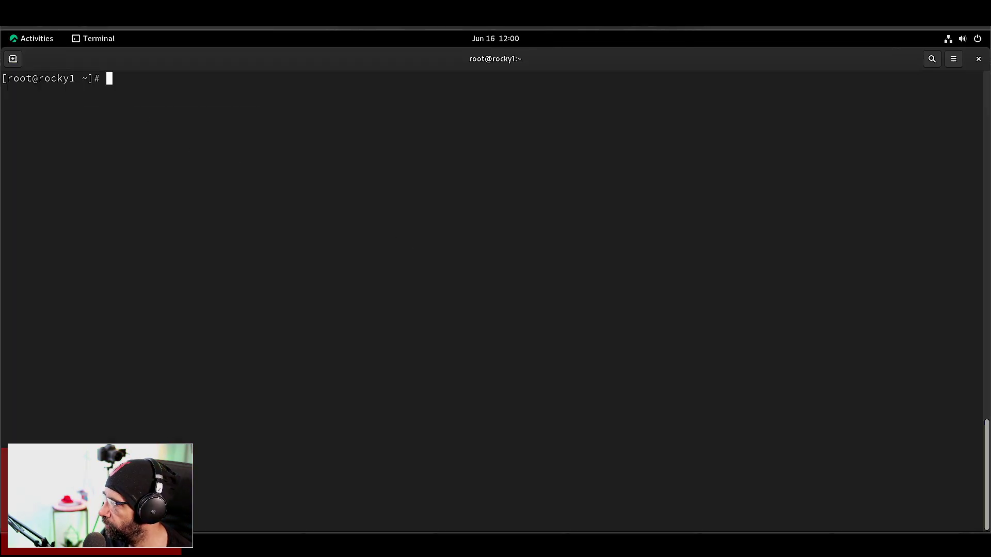
left_click(32, 38)
type("e")
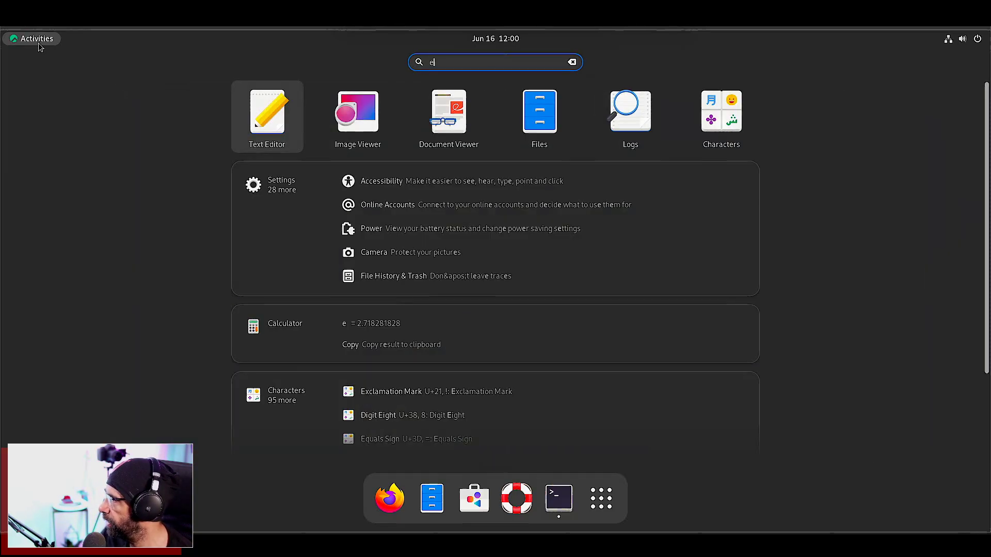
type("xt")
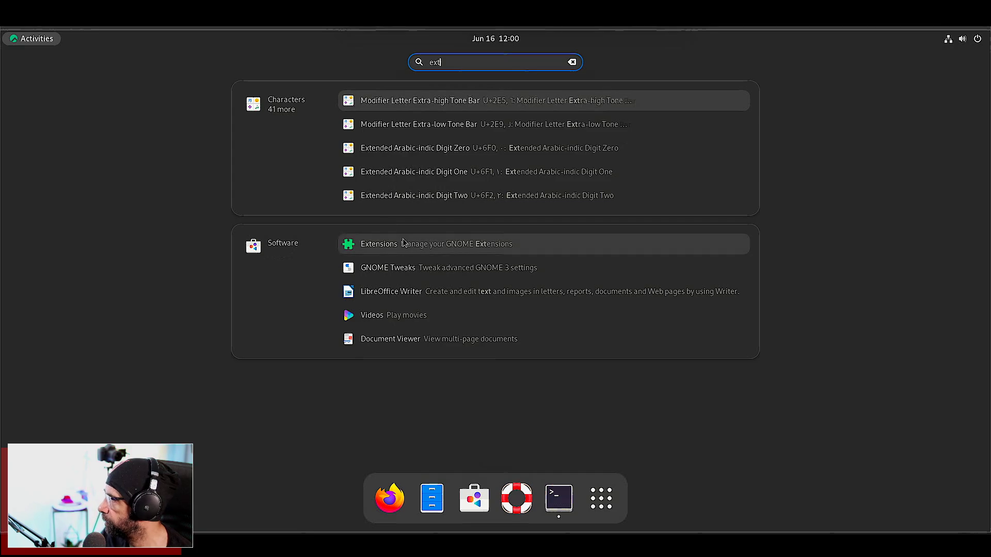
left_click(379, 244)
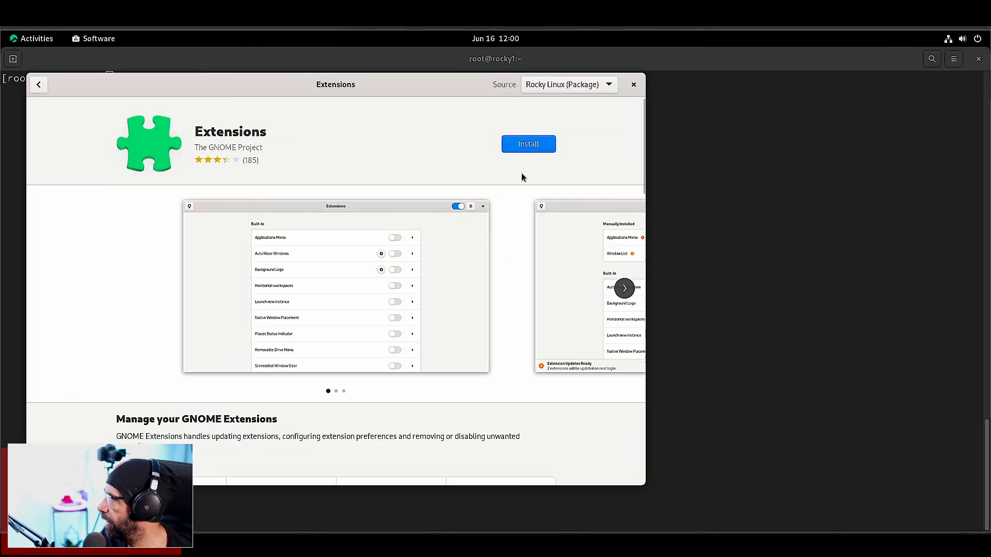
mouse_move(395, 301)
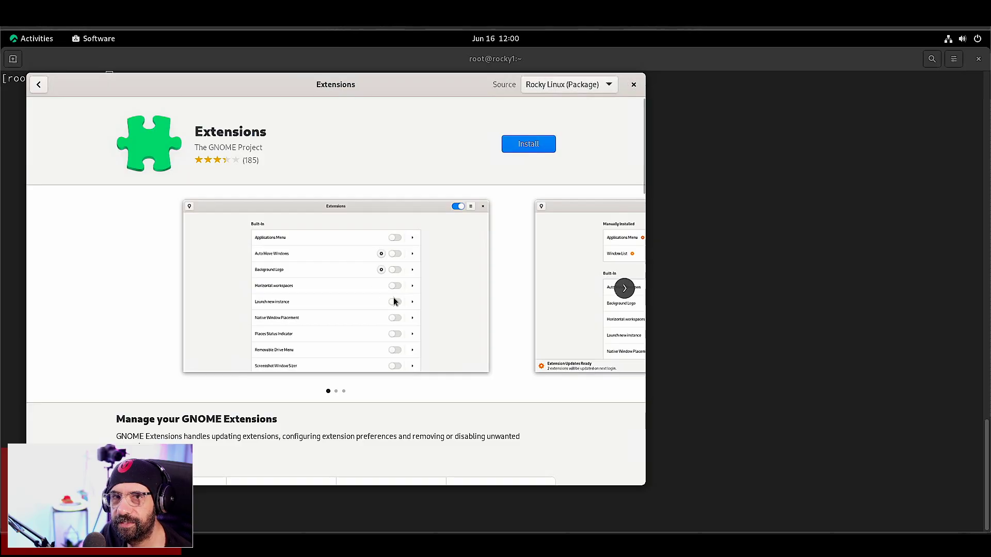
mouse_move(596, 132)
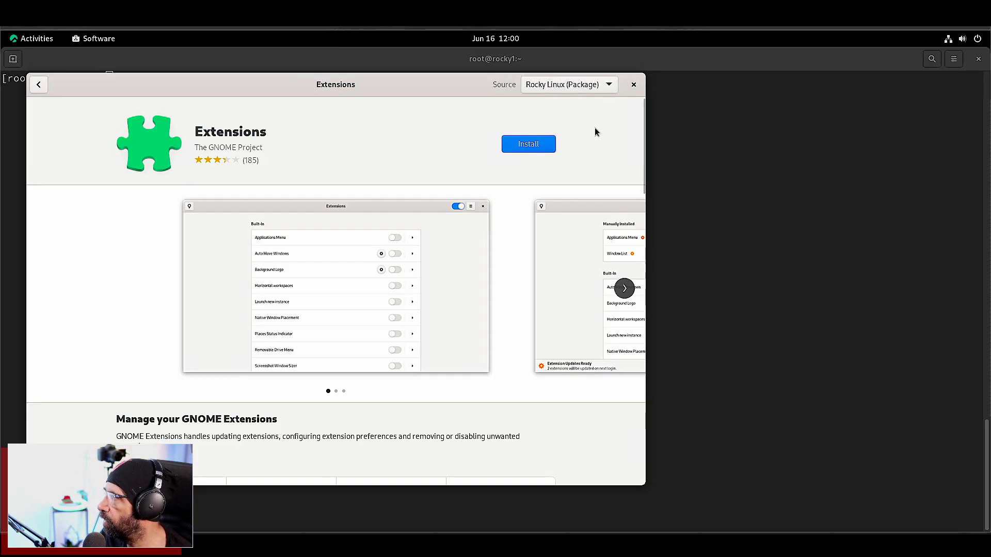